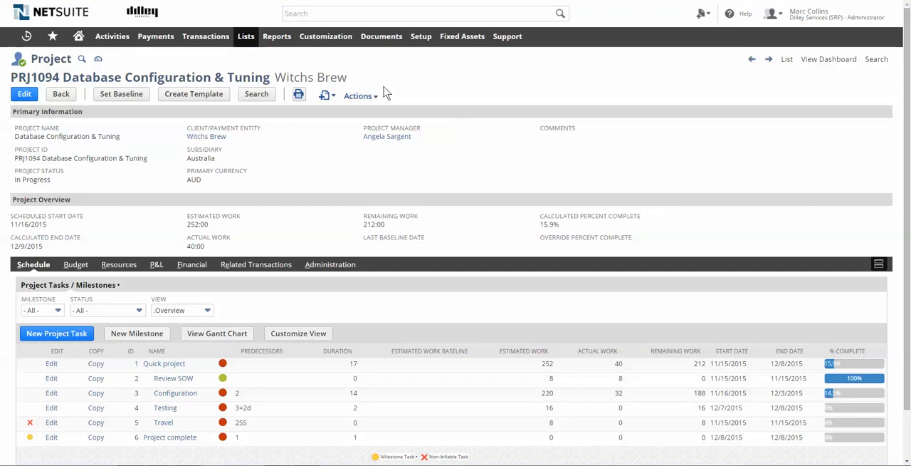
pyautogui.moveTo(265, 140)
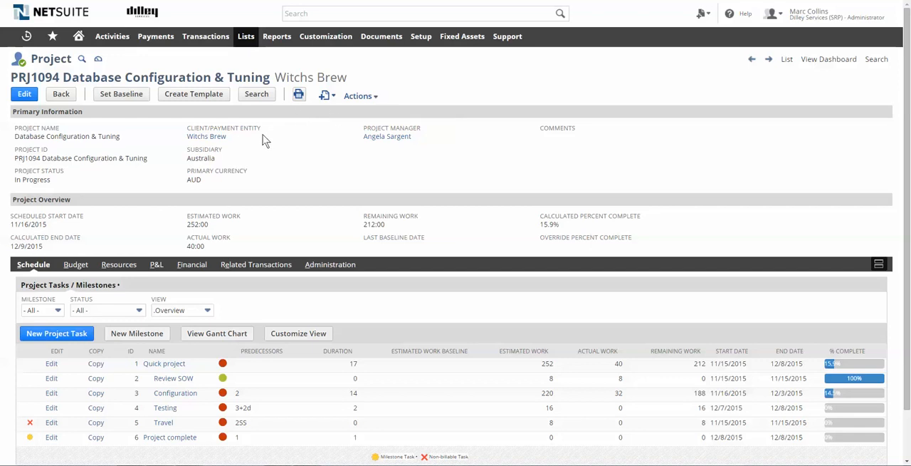
pyautogui.moveTo(235, 198)
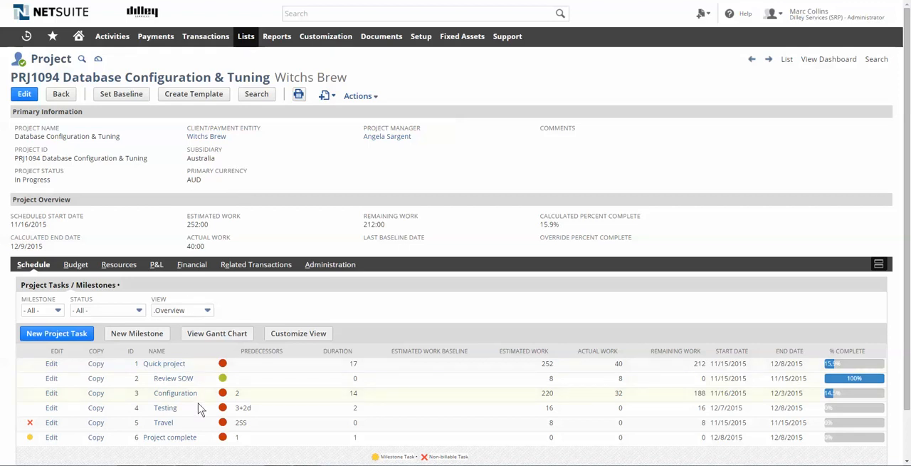
pyautogui.moveTo(205, 404)
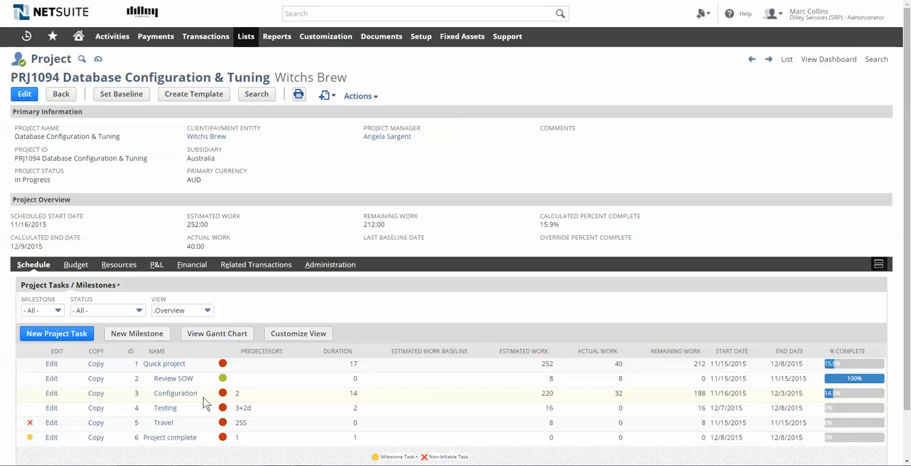
pyautogui.moveTo(175, 393)
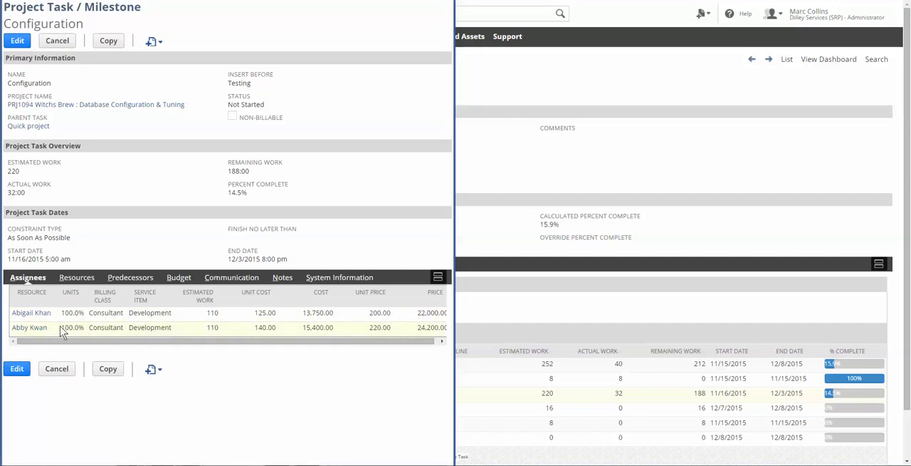
pyautogui.moveTo(127, 333)
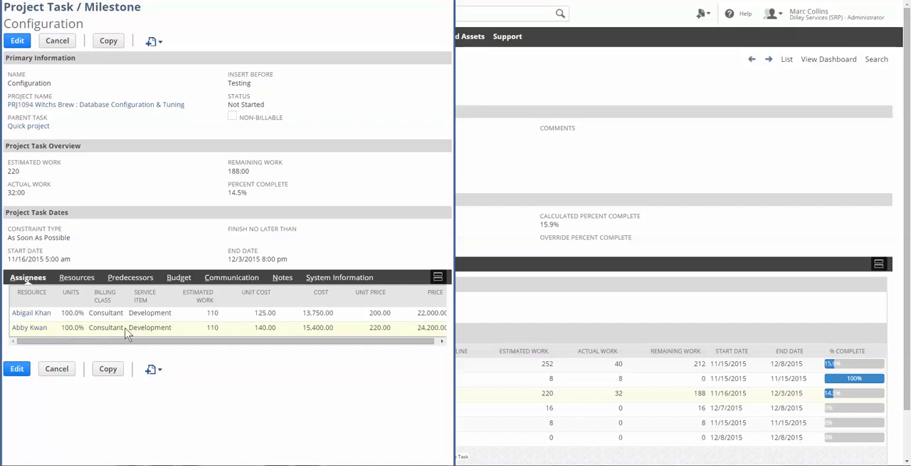
pyautogui.moveTo(166, 328)
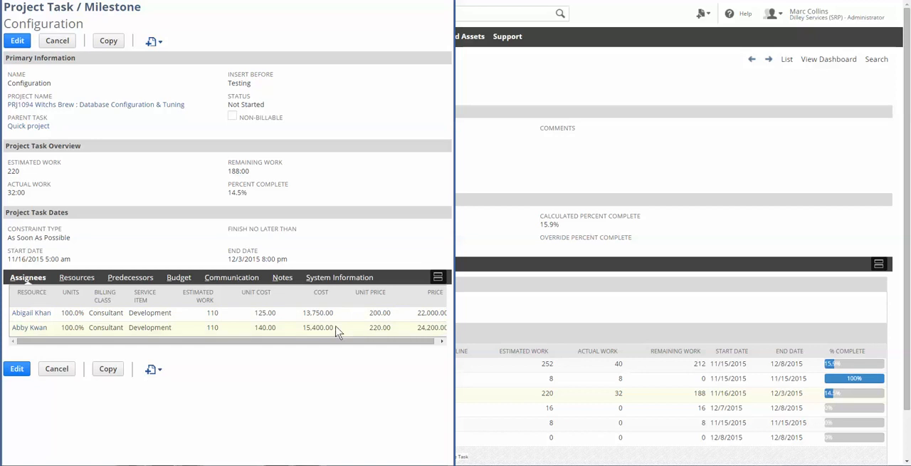
pyautogui.moveTo(296, 333)
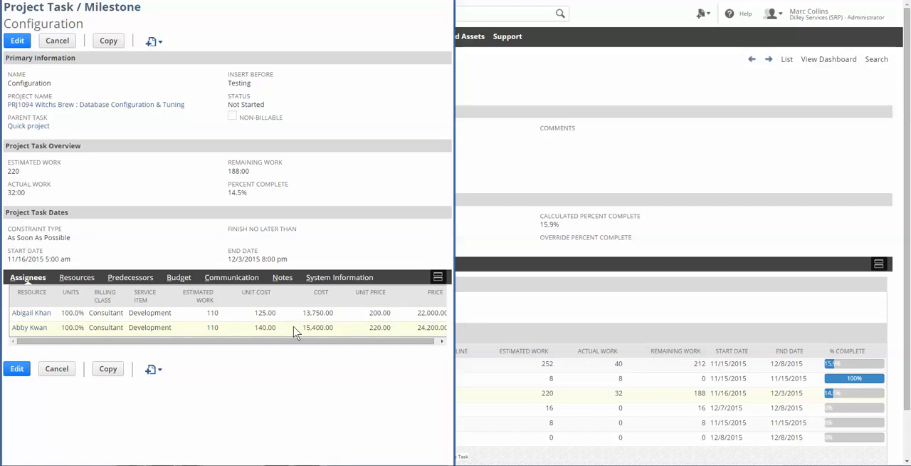
pyautogui.moveTo(292, 334)
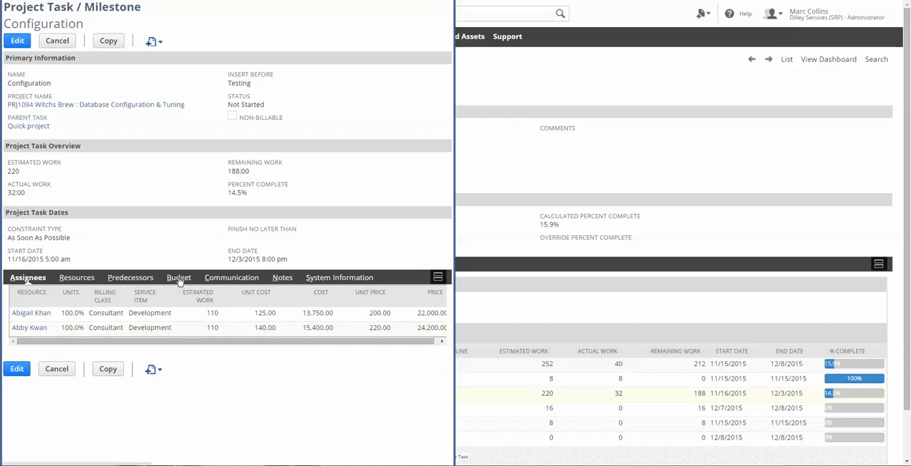
# - Show the Configuration task's cost budget: labor 21,200.00 in Nov and 7,950.00 in Dec 2015
pyautogui.click(176, 277)
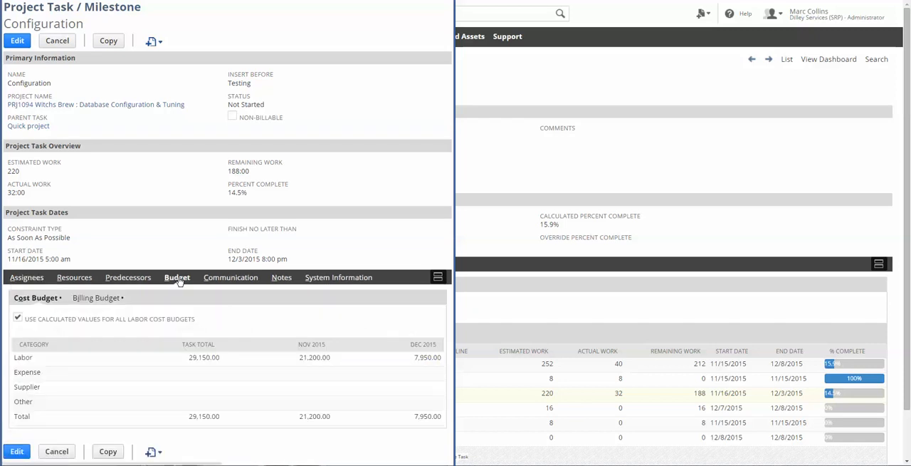
pyautogui.moveTo(177, 279)
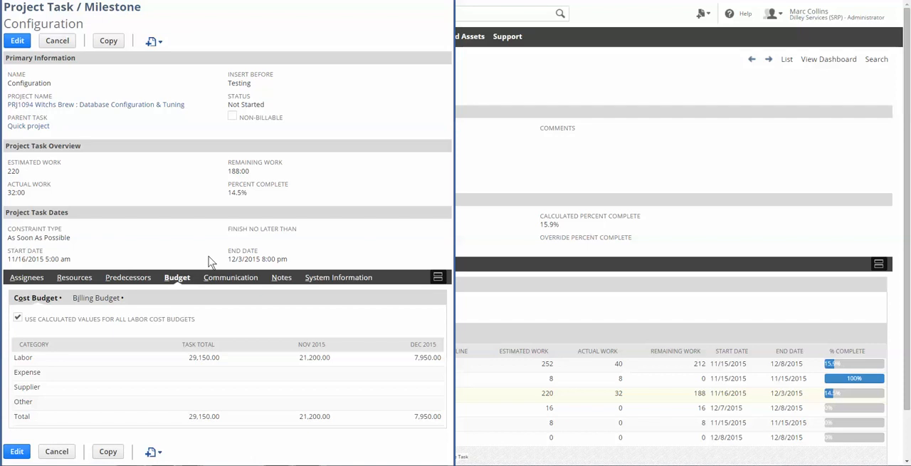
pyautogui.moveTo(319, 315)
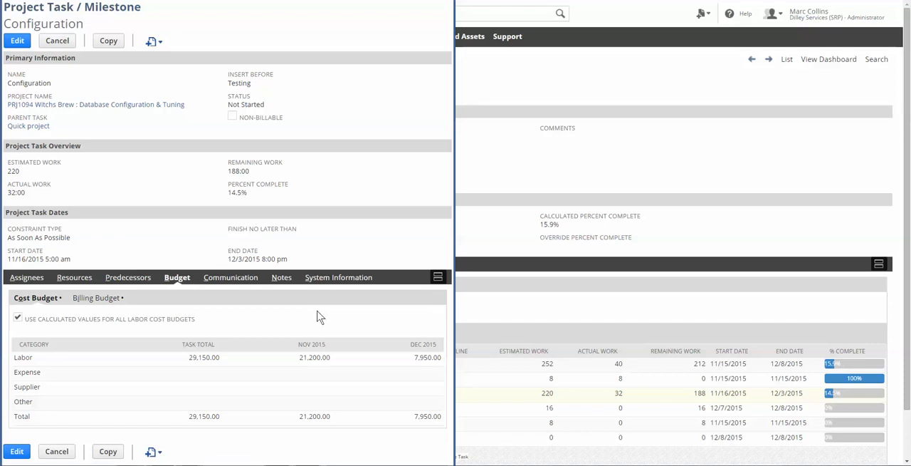
pyautogui.moveTo(294, 321)
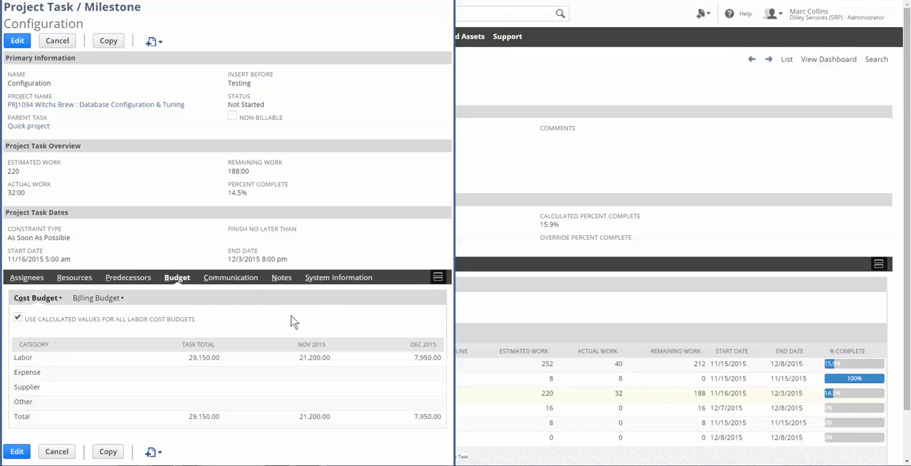
pyautogui.moveTo(291, 322)
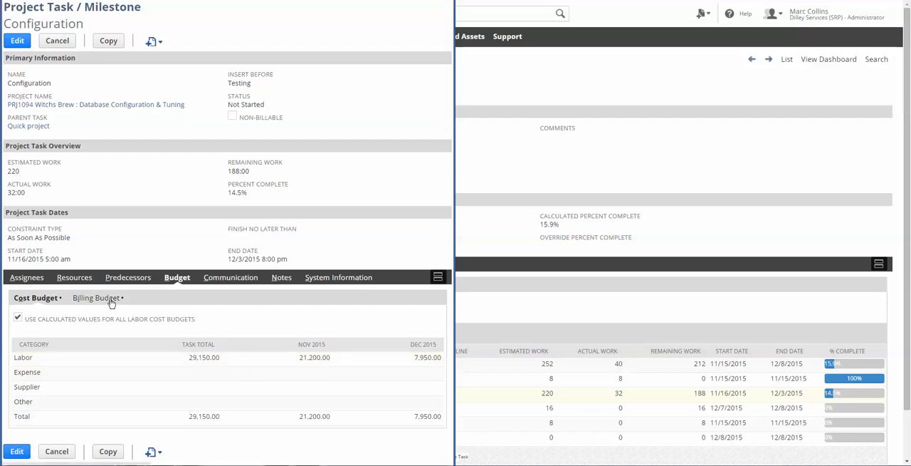
# - Switch to the Configuration task's billing budget, labor totalling 46,200.00
pyautogui.click(95, 297)
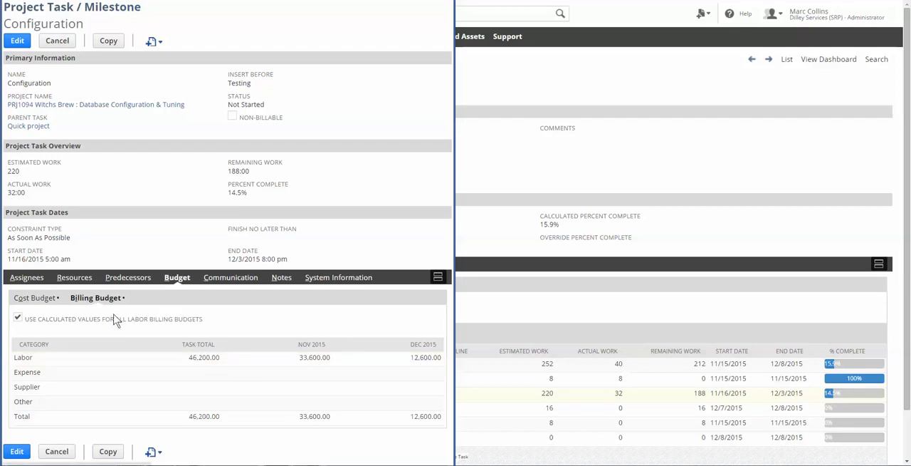
pyautogui.moveTo(211, 368)
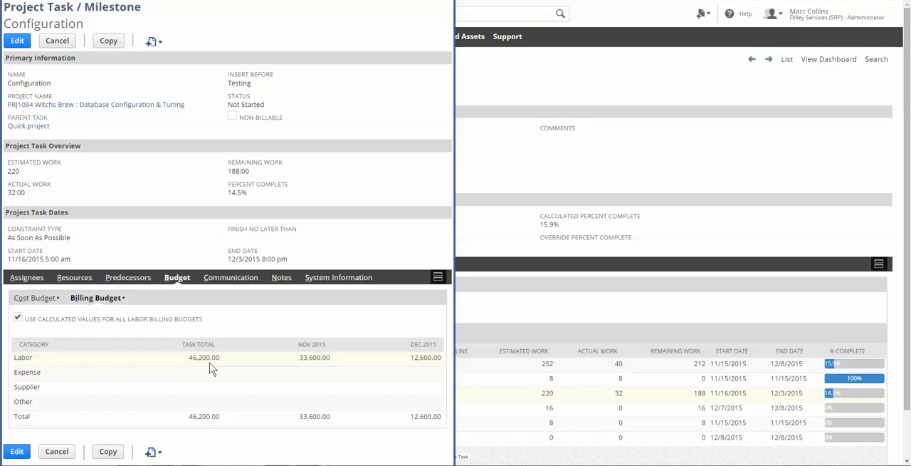
pyautogui.moveTo(263, 375)
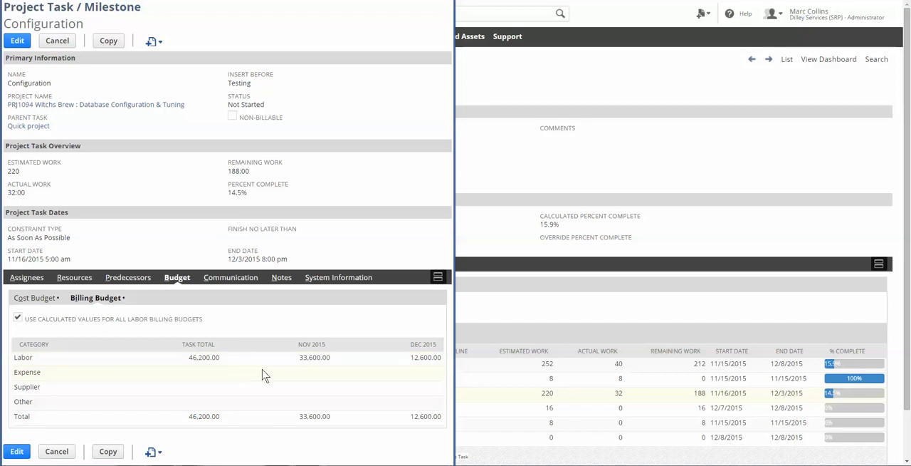
pyautogui.moveTo(408, 373)
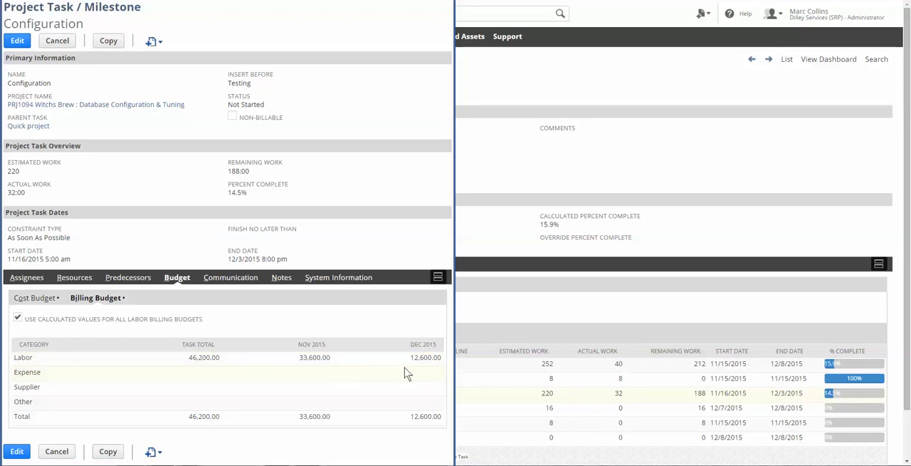
pyautogui.moveTo(395, 375)
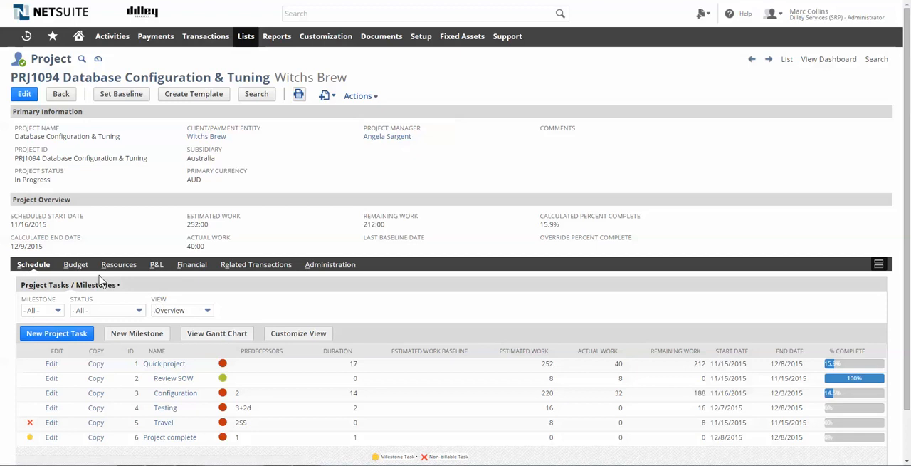
pyautogui.moveTo(76, 264)
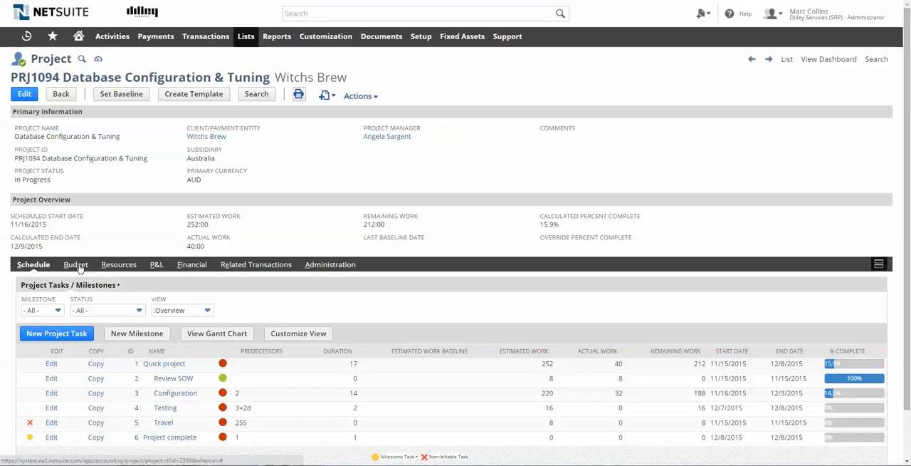
# - Show PRJ1094's project-level cost budget of 47,910.00 across labor, expense and supplier
pyautogui.click(75, 264)
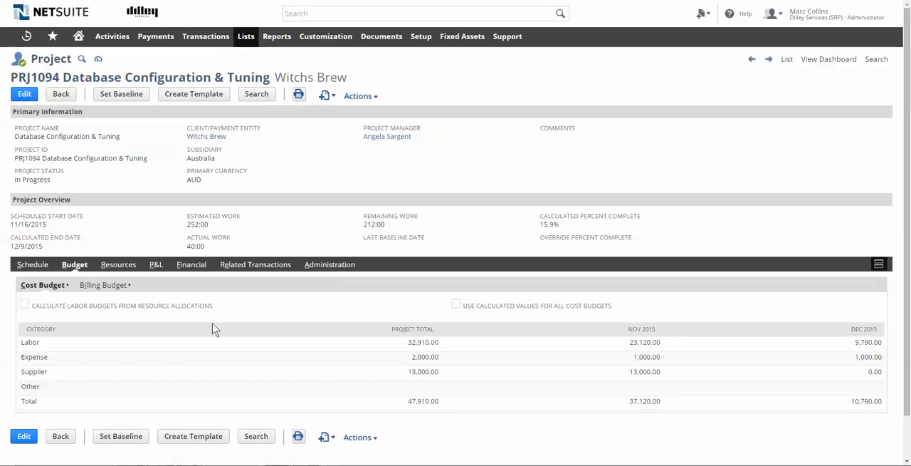
pyautogui.moveTo(459, 357)
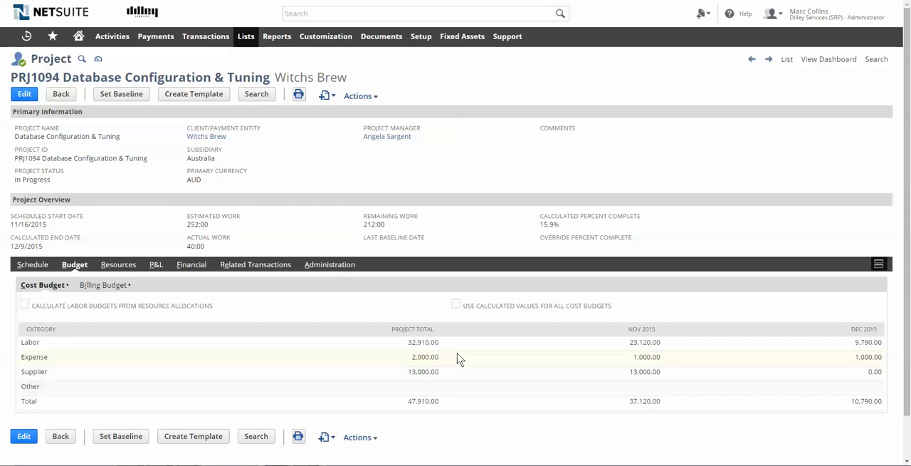
pyautogui.moveTo(322, 359)
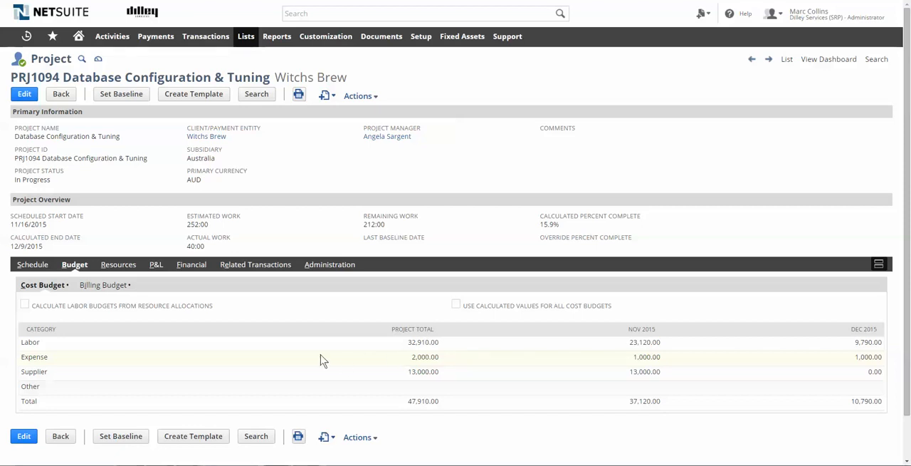
pyautogui.moveTo(323, 360)
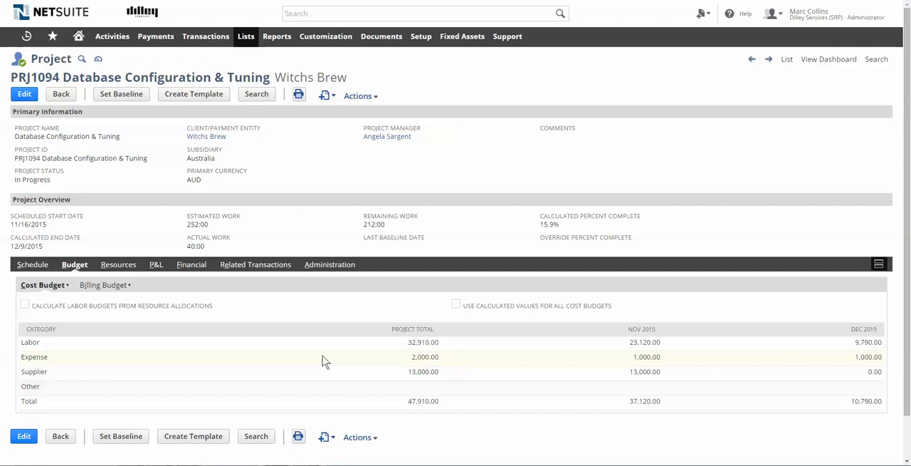
pyautogui.moveTo(134, 364)
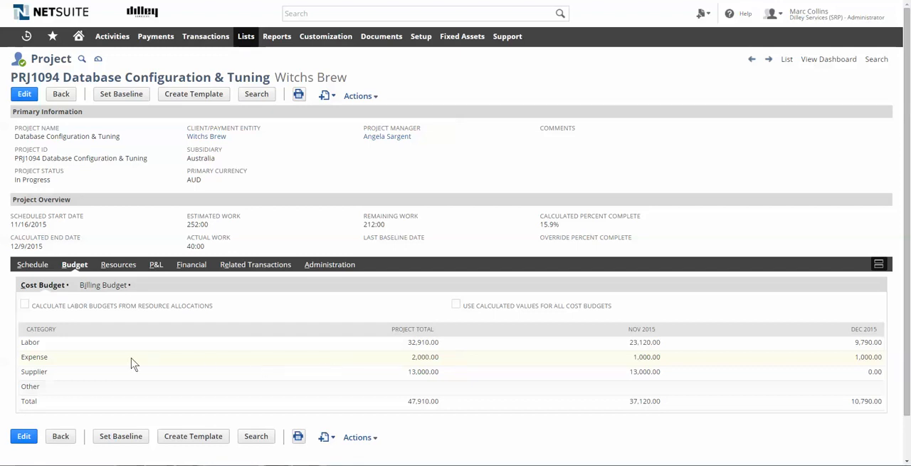
pyautogui.moveTo(573, 375)
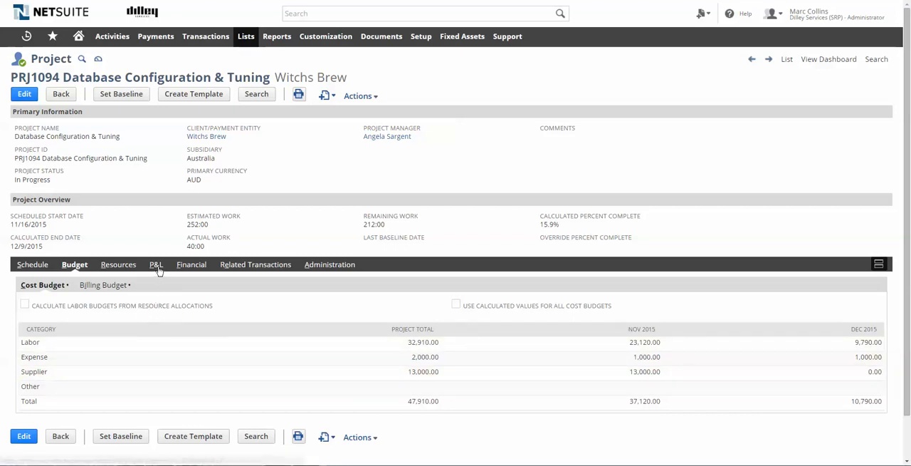
# - Show PRJ1094's P&L: billing 69,040.00, cost 47,910.00, gross margin 30.61%
pyautogui.click(154, 264)
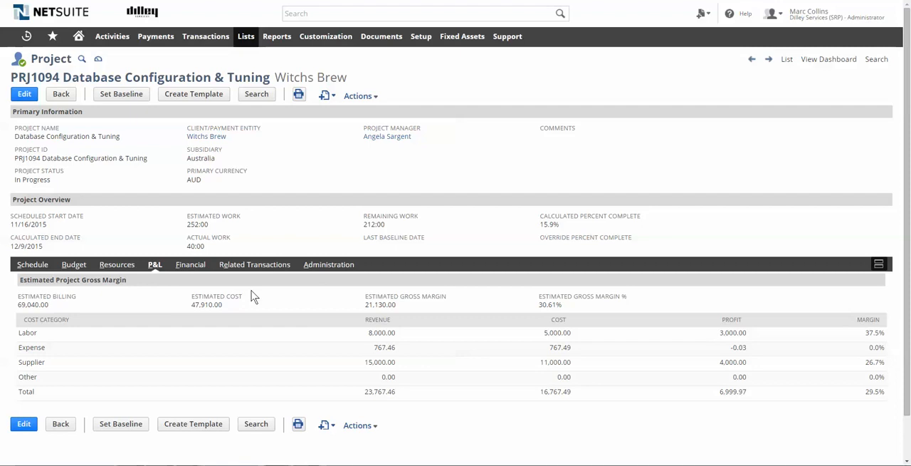
pyautogui.moveTo(315, 316)
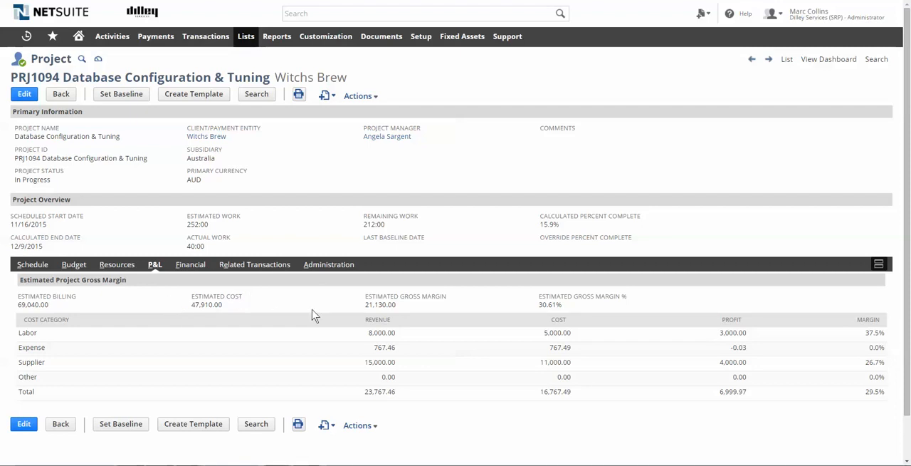
pyautogui.moveTo(455, 307)
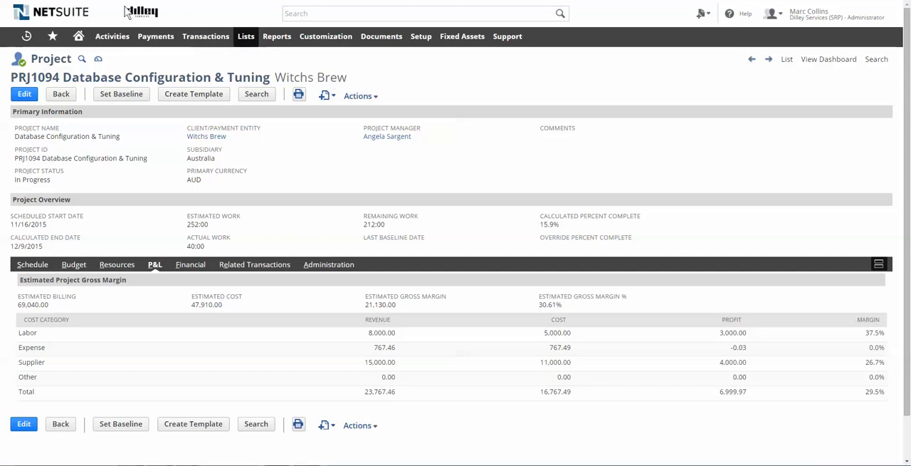
# - Run the Project Profitability report from the Projects section of Reports
pyautogui.click(277, 36)
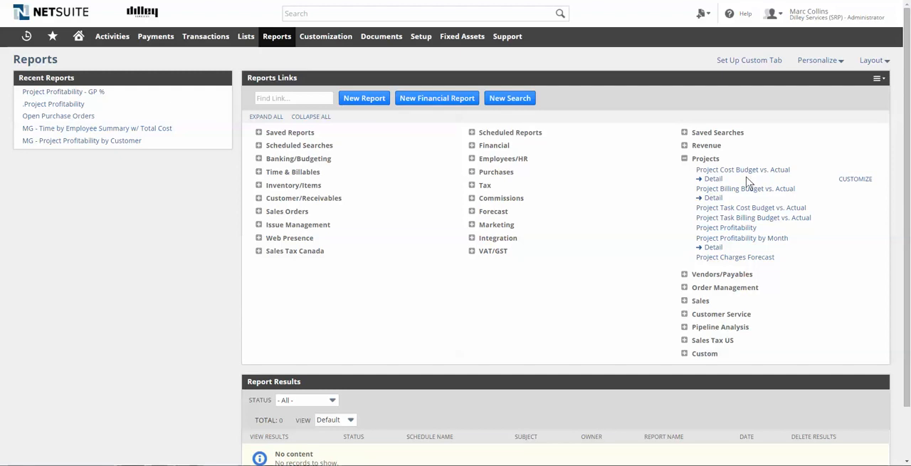
pyautogui.moveTo(749, 184)
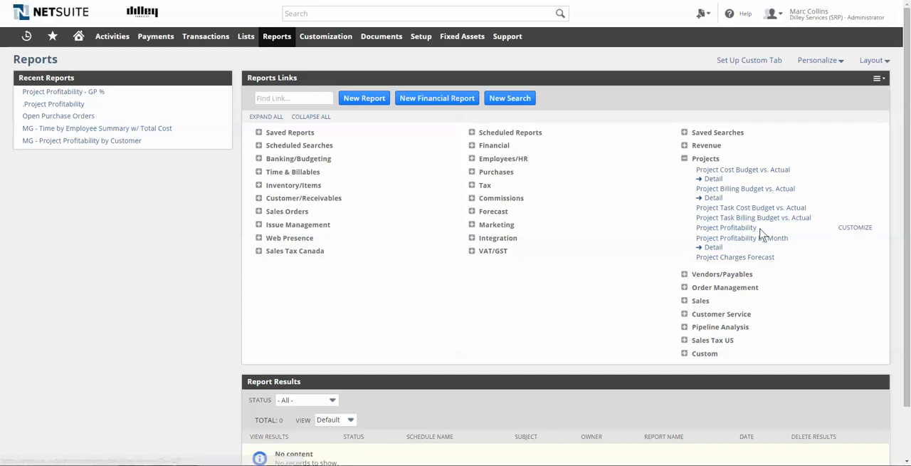
pyautogui.moveTo(742, 238)
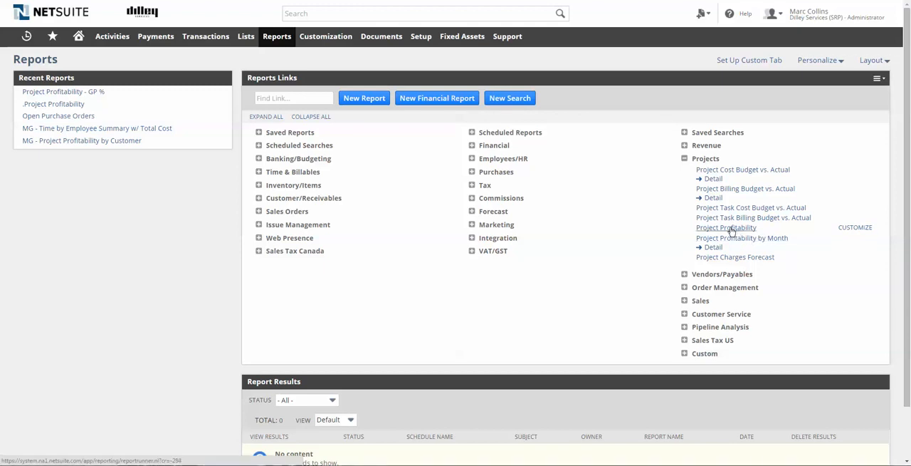
pyautogui.click(725, 227)
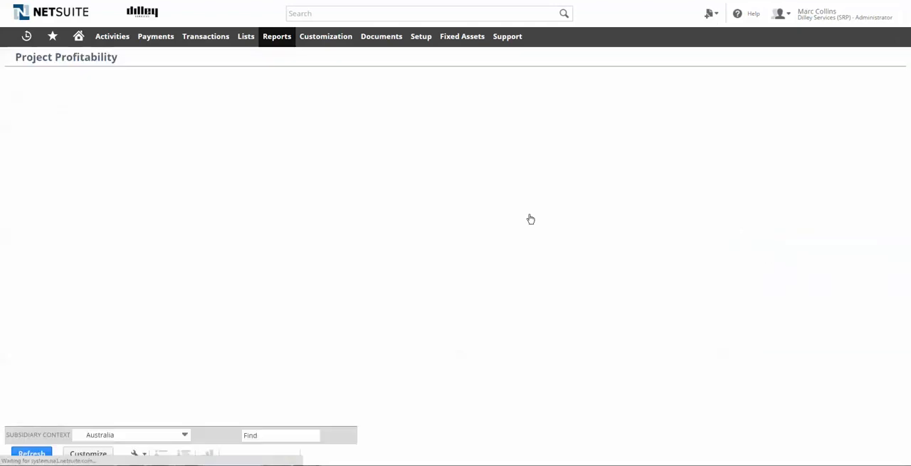